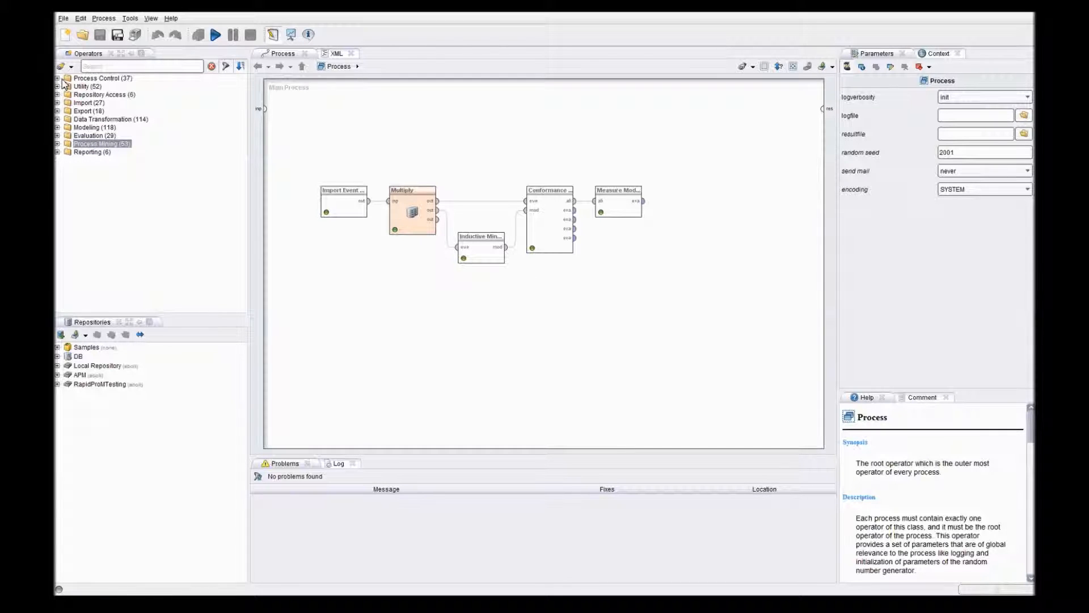
- Place an Optimize Parameters (Grid) operator from Process Control > Parameter onto the Main Process canvas
{"action": "left_click", "coordinate": [58, 78]}
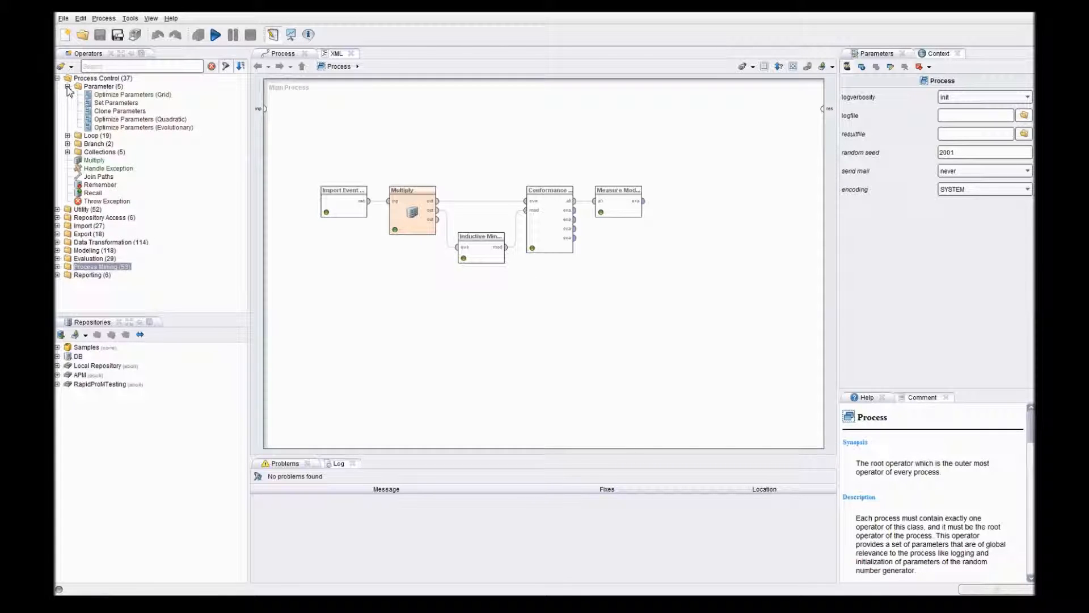
{"action": "left_click", "coordinate": [131, 94]}
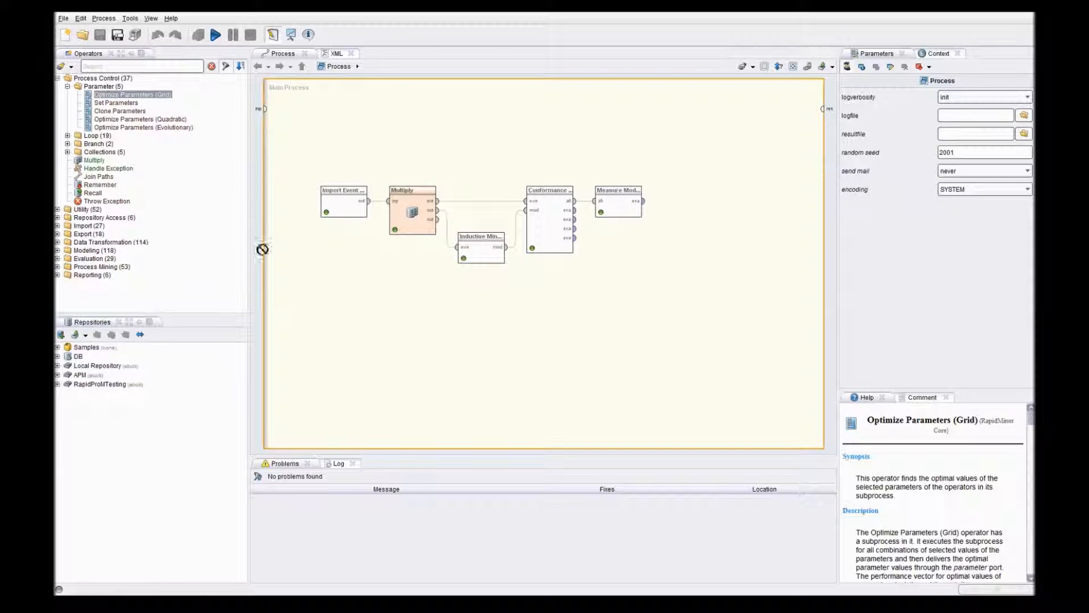
{"action": "left_click_drag", "start_coordinate": [131, 94], "coordinate": [447, 350]}
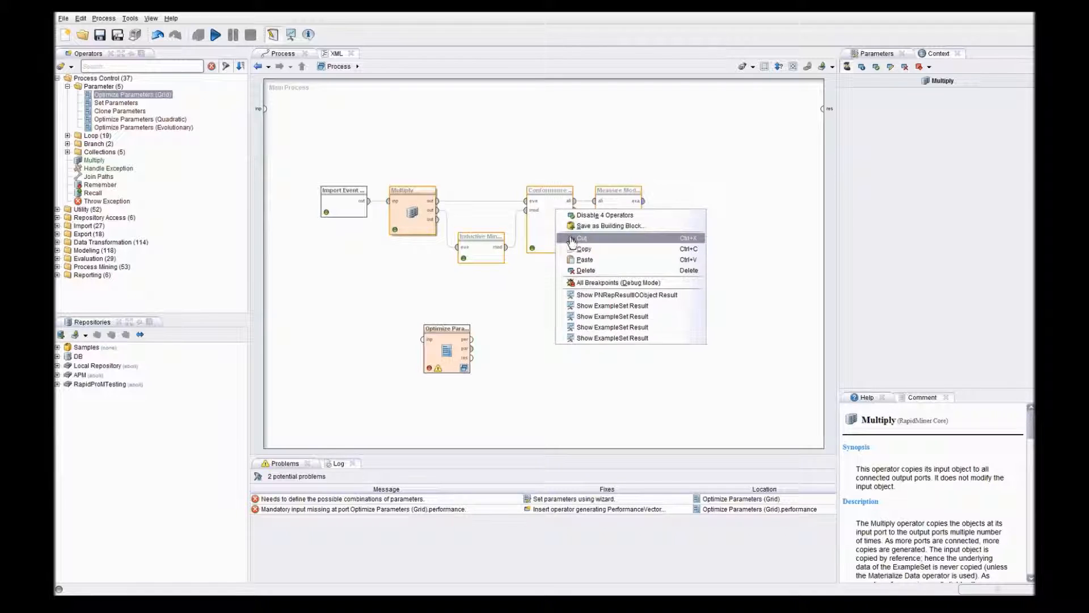
- Cut the Multiply, Inductive Miner, conformance and measure operators for pasting into the optimizer subprocess
{"action": "left_click", "coordinate": [581, 237]}
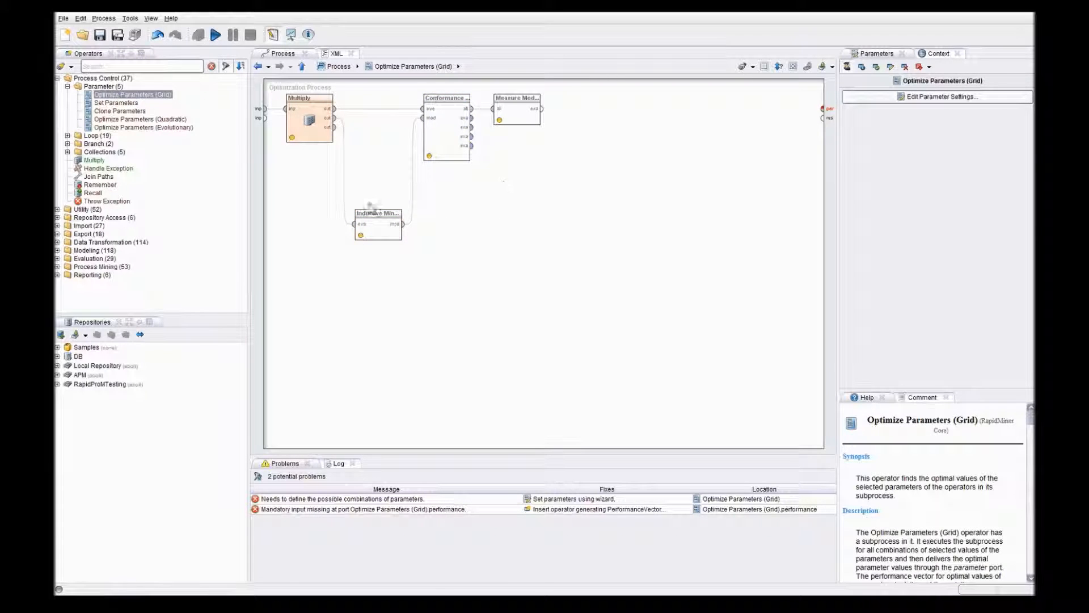
- Add two Extract Performance operators with performance type data_value
{"action": "left_click", "coordinate": [68, 85]}
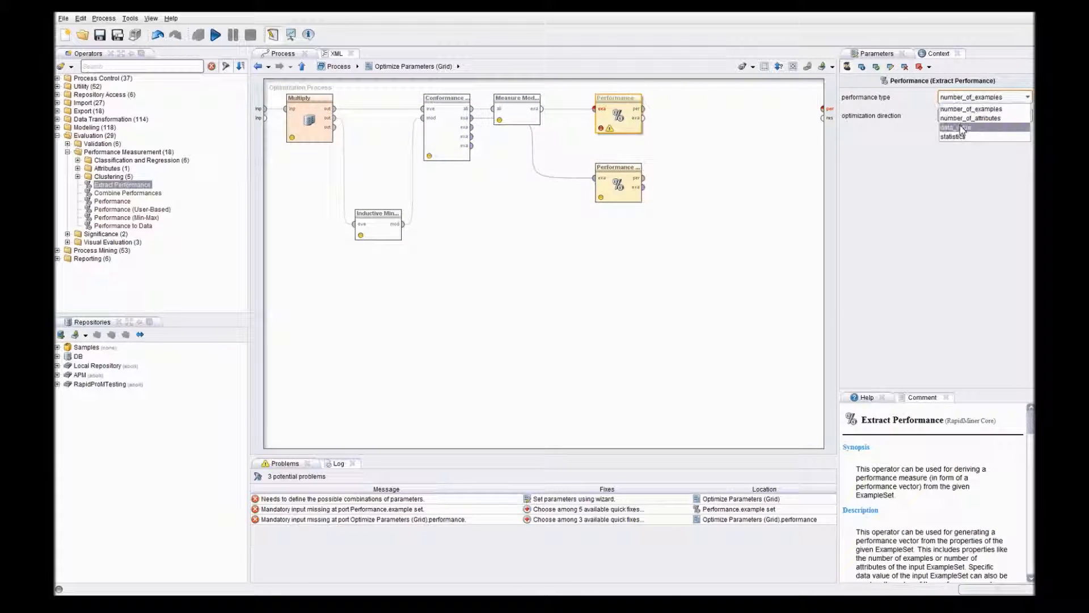
{"action": "left_click", "coordinate": [958, 127]}
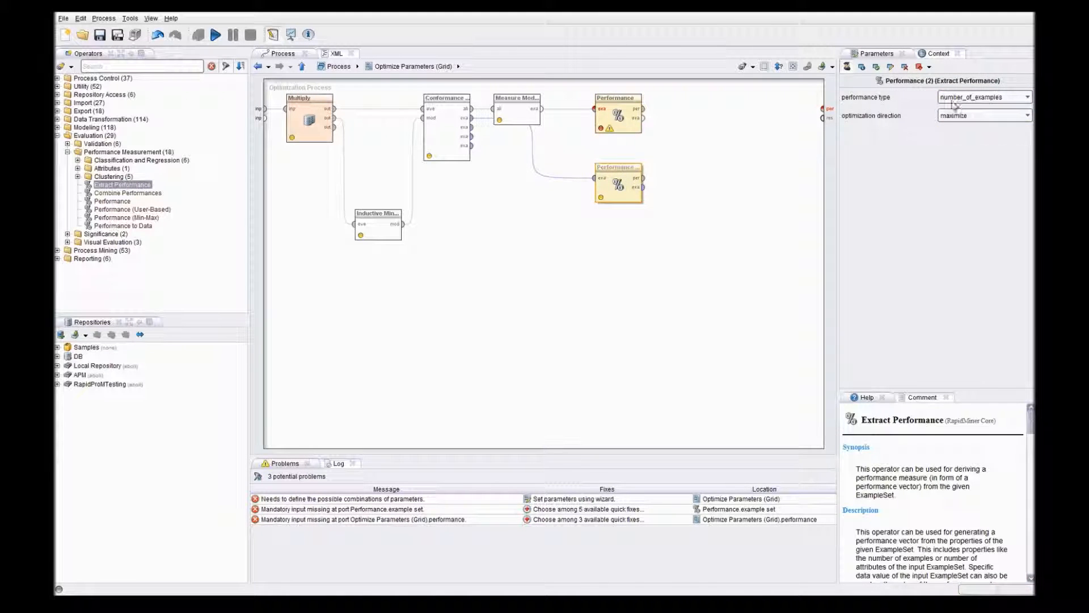
{"action": "left_click", "coordinate": [982, 96]}
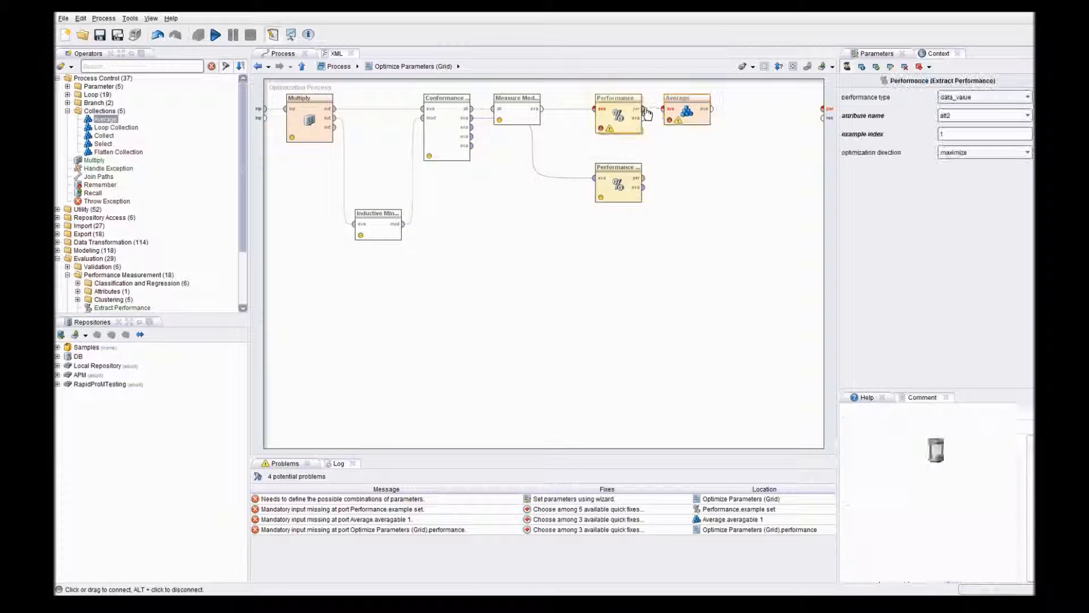
- Wire both extracted performance values into an Average operator feeding the per port
{"action": "left_click", "coordinate": [686, 116]}
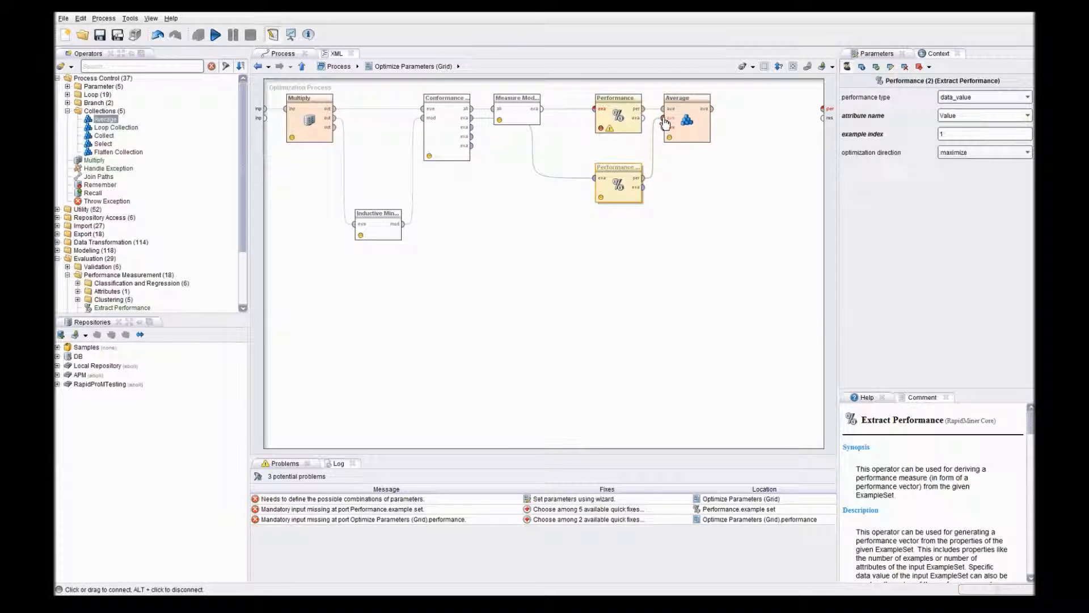
{"action": "left_click", "coordinate": [703, 110]}
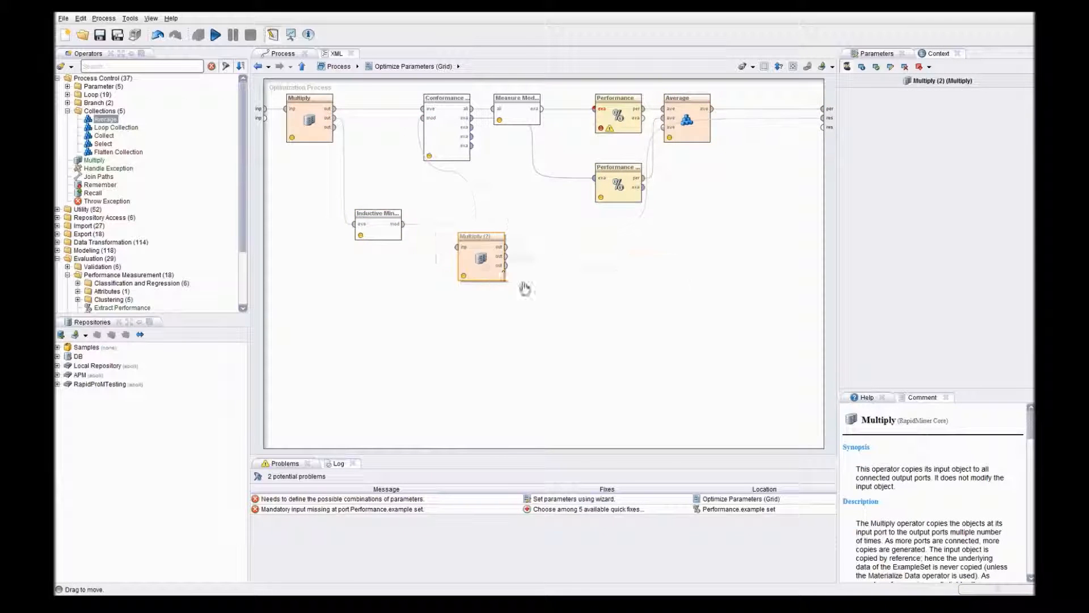
- Route the Inductive Miner model through Multiply (2) to the res ports and return to the main process
{"action": "left_click_drag", "start_coordinate": [478, 258], "coordinate": [617, 302]}
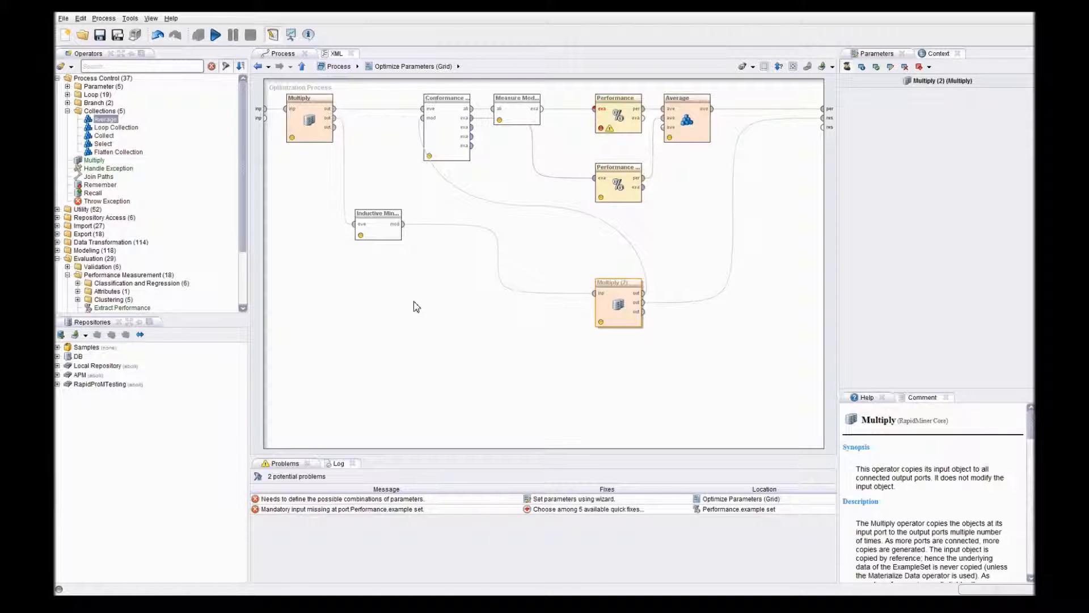
{"action": "left_click", "coordinate": [336, 65]}
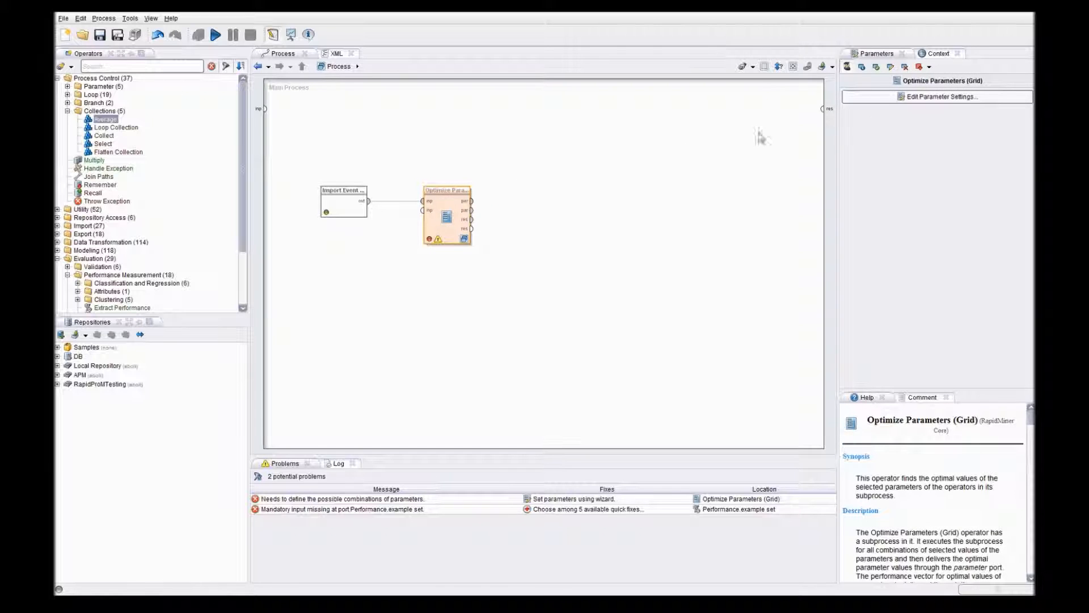
- Tune Inductive Miner's Variation and Noise Threshold over a 0.0–1.0 grid with 10 steps, 44 combinations
{"action": "left_click", "coordinate": [937, 95]}
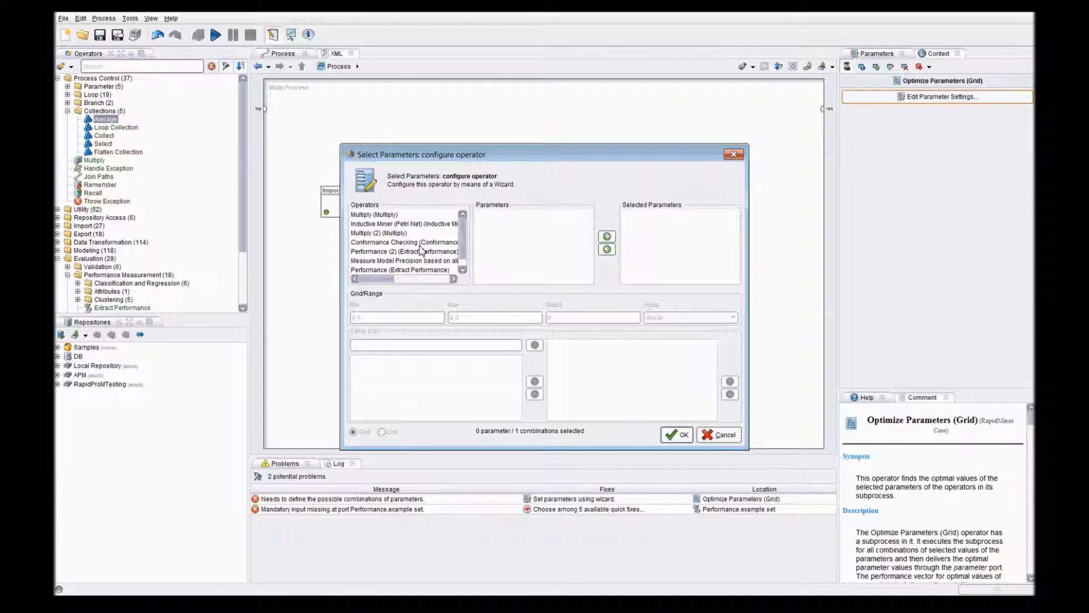
{"action": "left_click", "coordinate": [396, 223]}
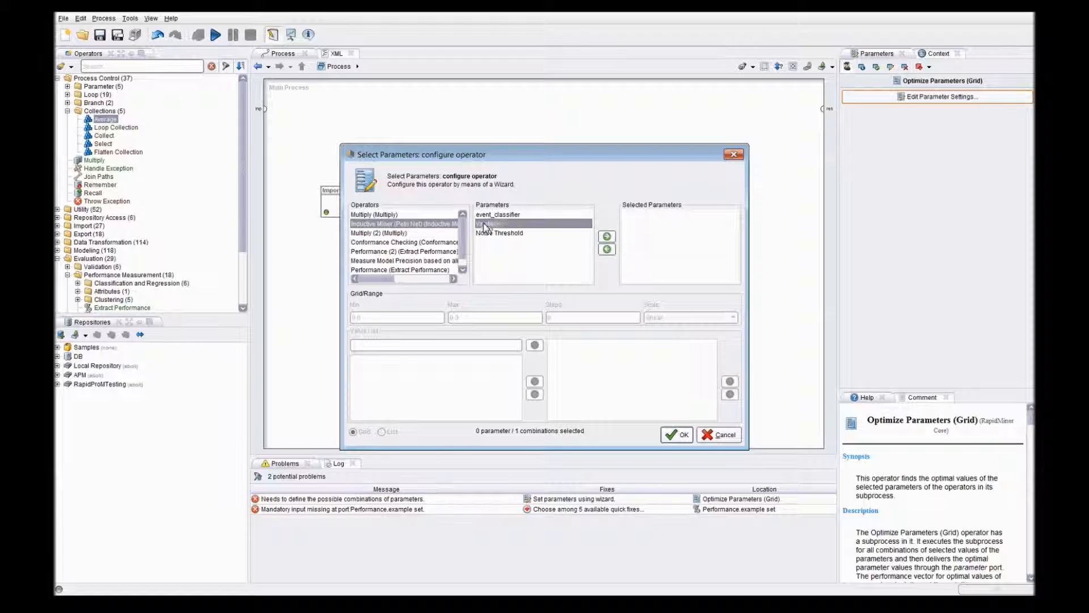
{"action": "left_click", "coordinate": [606, 237]}
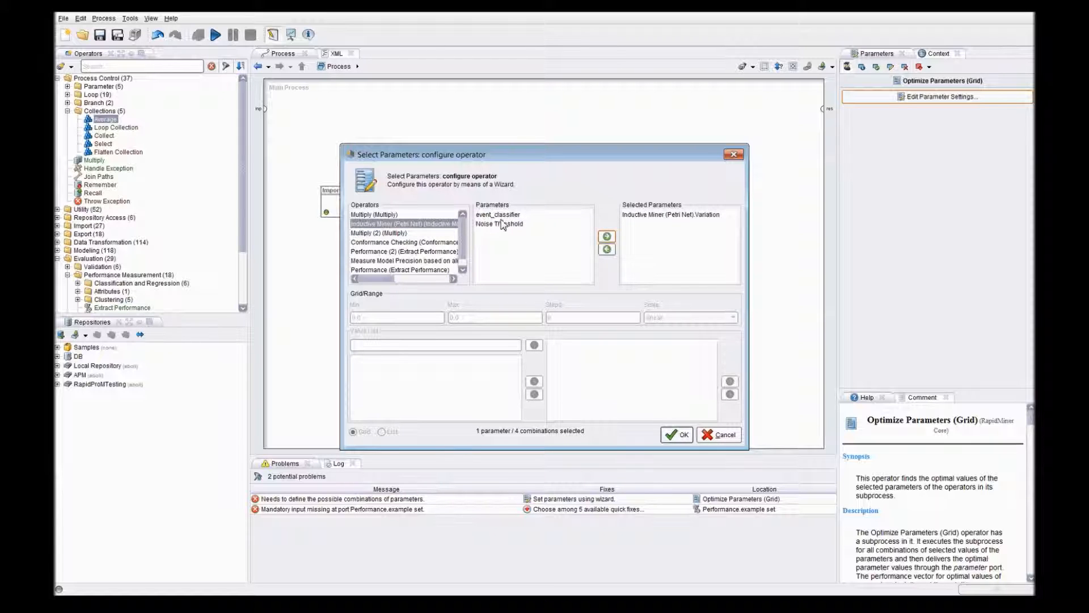
{"action": "left_click", "coordinate": [606, 237]}
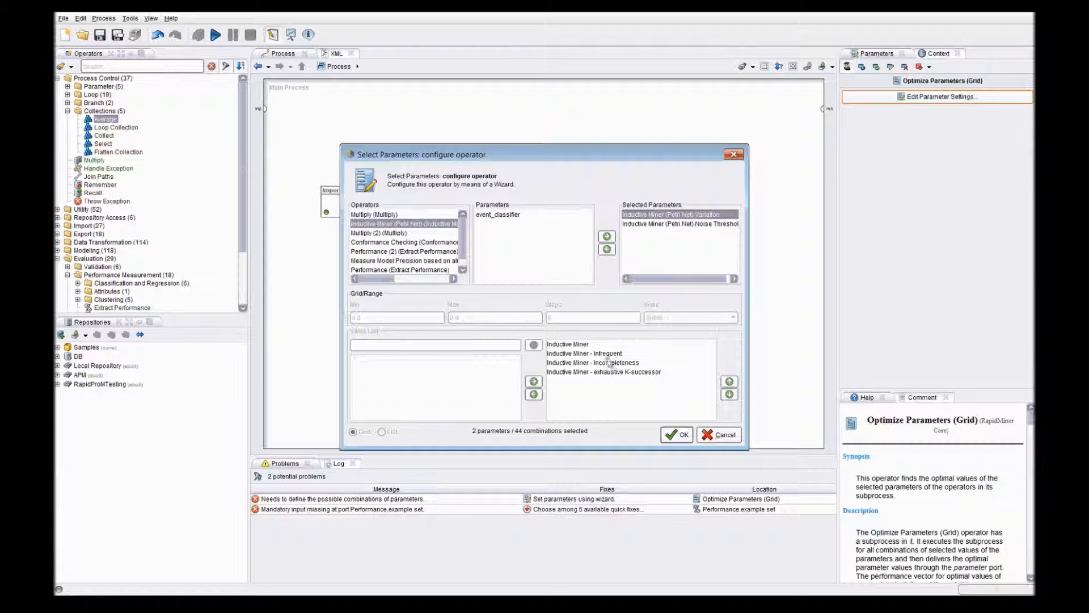
{"action": "left_click", "coordinate": [678, 223]}
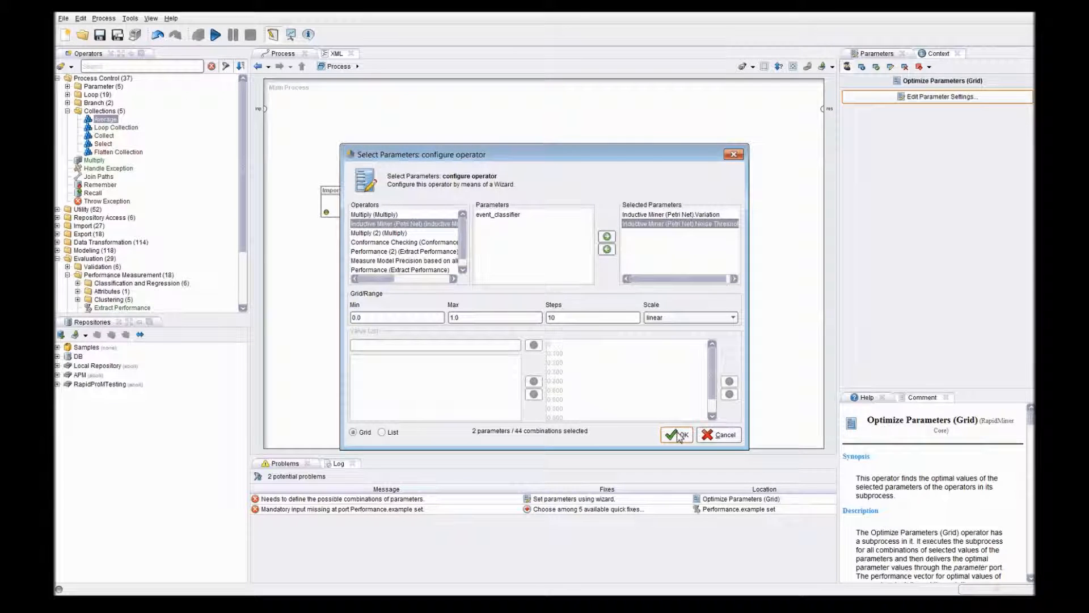
{"action": "left_click", "coordinate": [674, 435]}
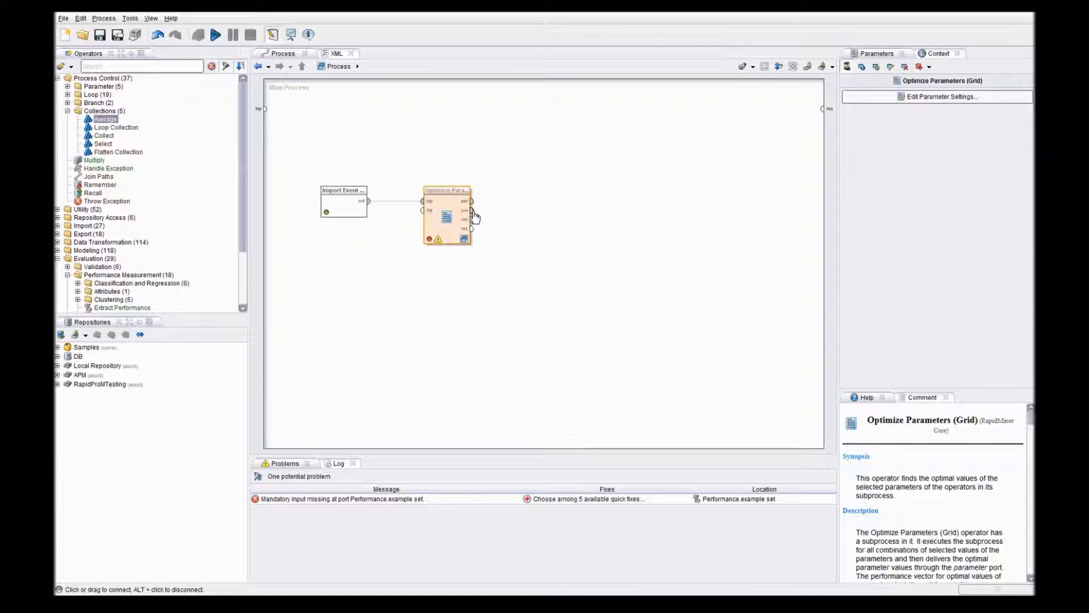
- Wire the optimizer outputs to the process res ports and run the process to get the Petri net
{"action": "left_click", "coordinate": [530, 234]}
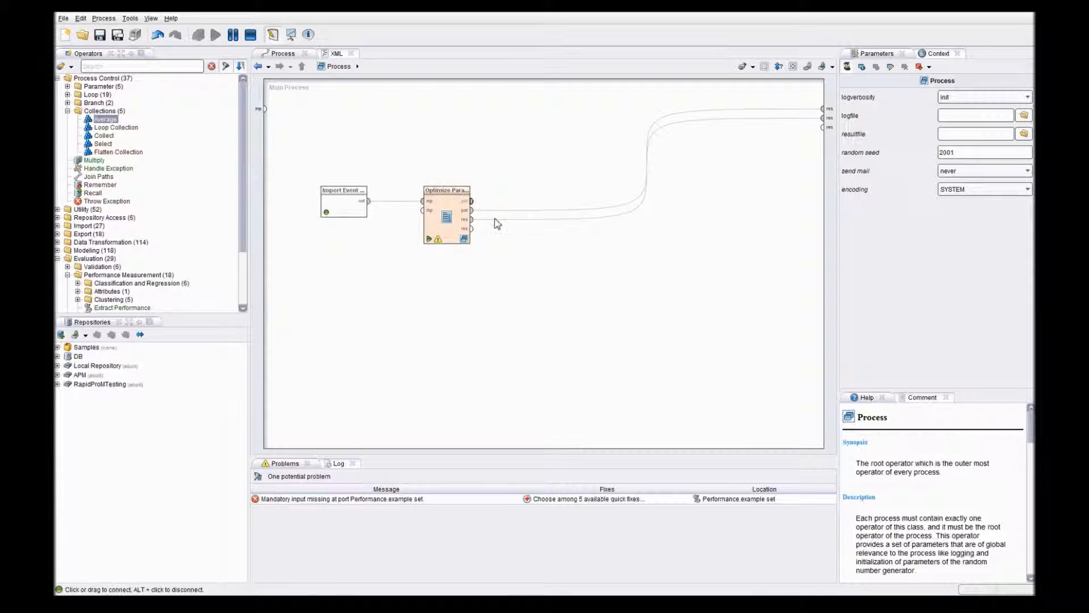
{"action": "left_click", "coordinate": [215, 35]}
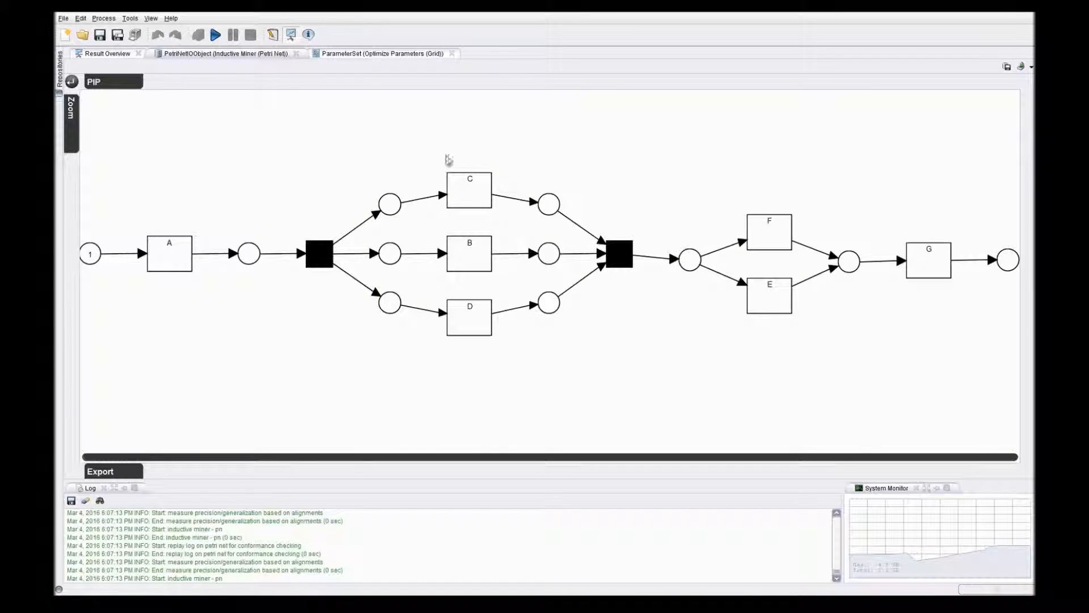
- Show the ParameterSet result: Inductive Miner - Infrequent, noise threshold 0.2, performance 0.361
{"action": "left_click", "coordinate": [382, 53]}
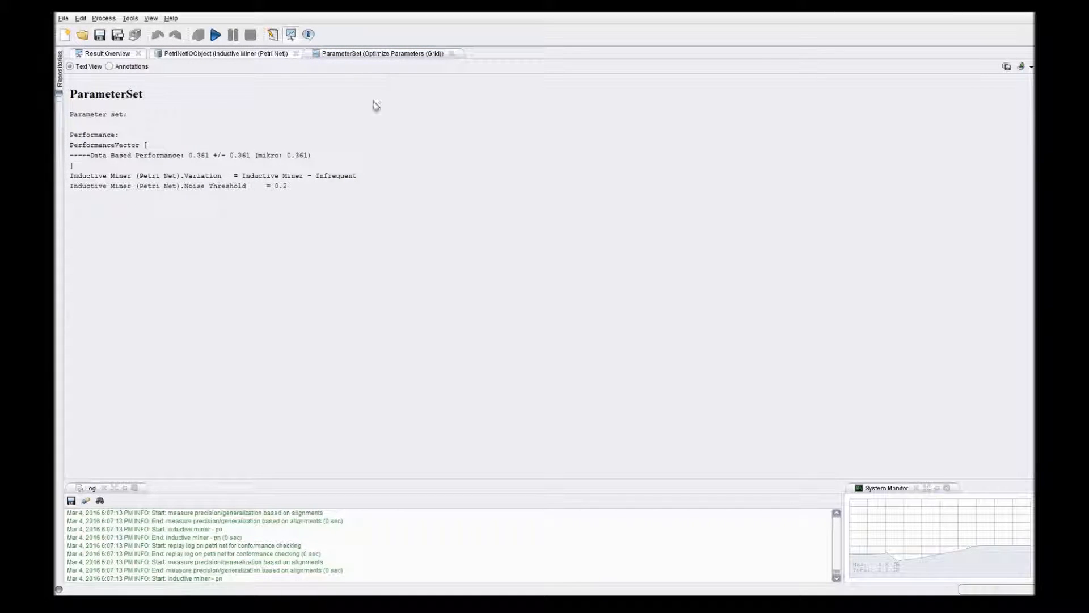
{"action": "mouse_move", "coordinate": [194, 139]}
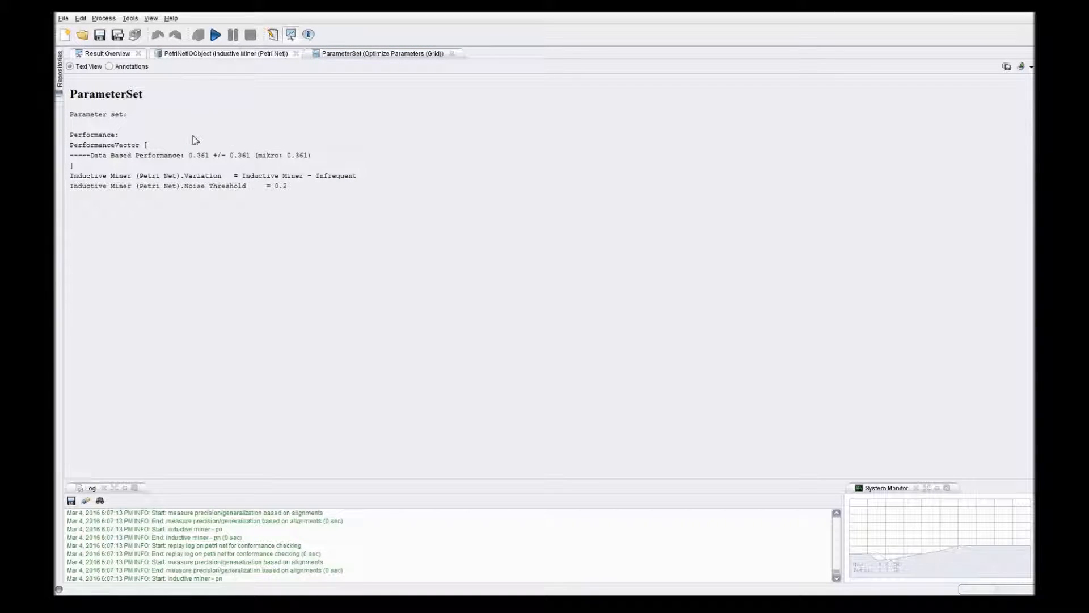